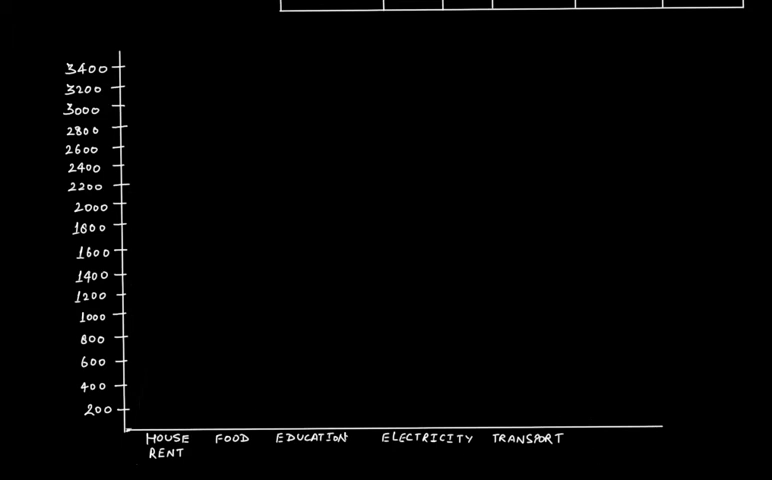
mouse_move(30, 156)
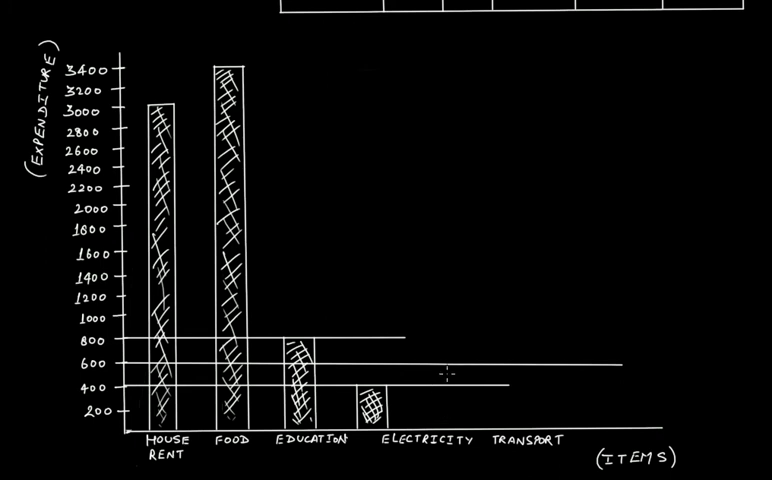
mouse_move(434, 340)
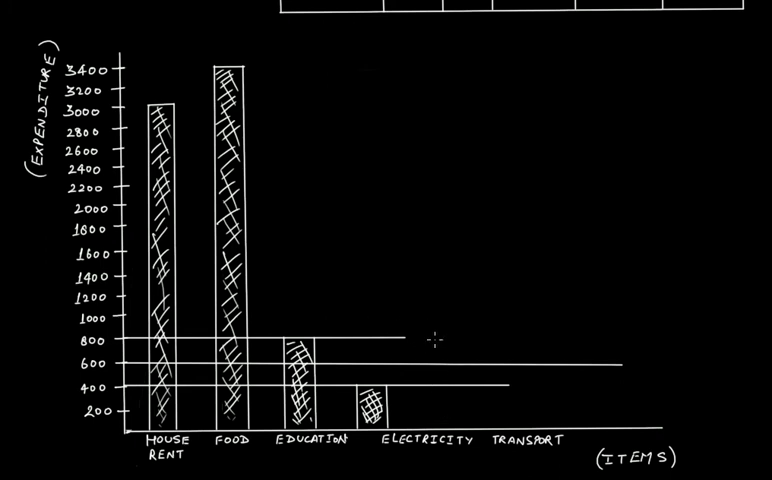